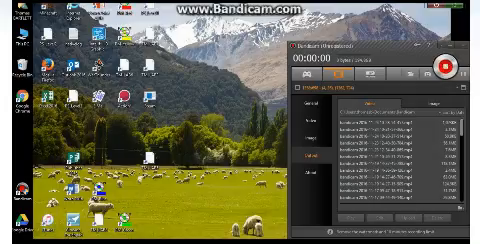
Step: Bring up Chrome on the soccer-ball loading page and open Developer Tools docked right
{"action": "left_click", "coordinate": [454, 66]}
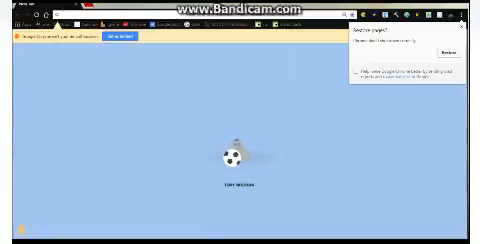
{"action": "key", "text": "F12"}
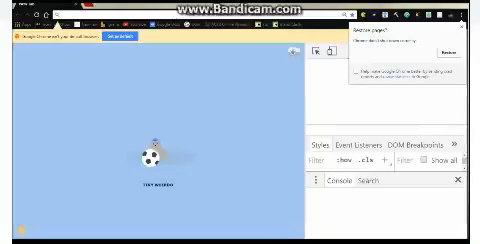